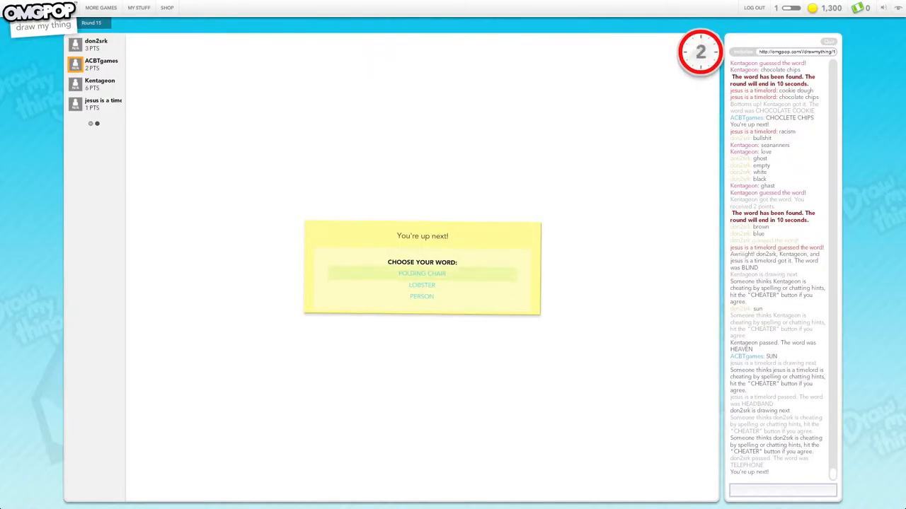
# Choose LOBSTER as the word to draw so the blank canvas appears.
pyautogui.click(422, 284)
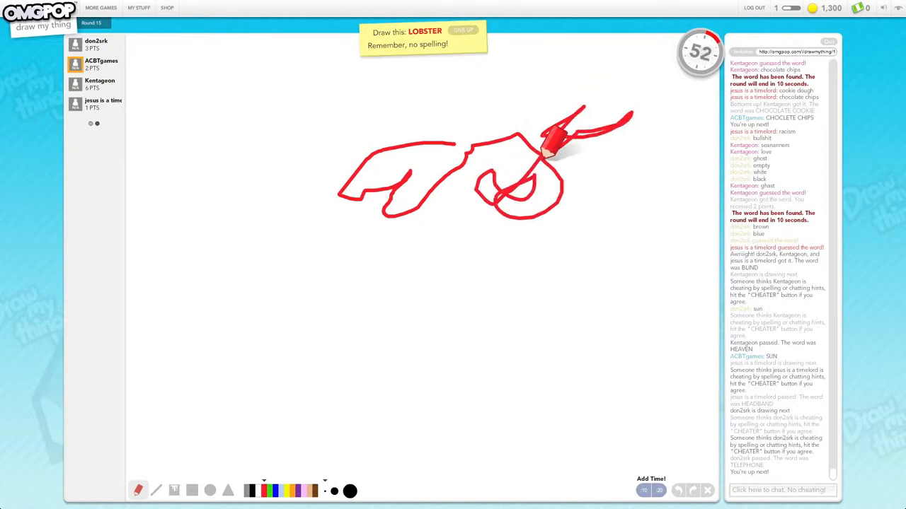
# Scribble the red lobster claws near the top and trail the body downward.
pyautogui.moveTo(559, 163); pyautogui.dragTo(606, 99)
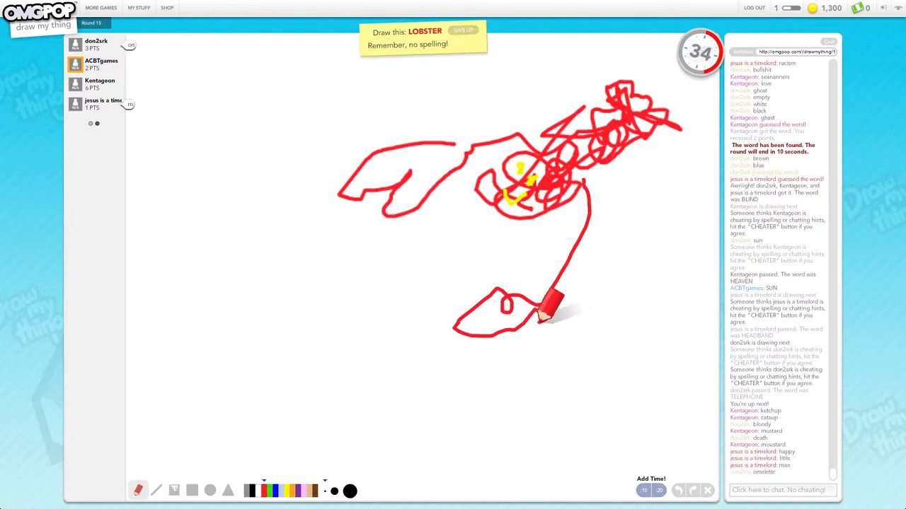
pyautogui.moveTo(552, 305); pyautogui.dragTo(577, 431)
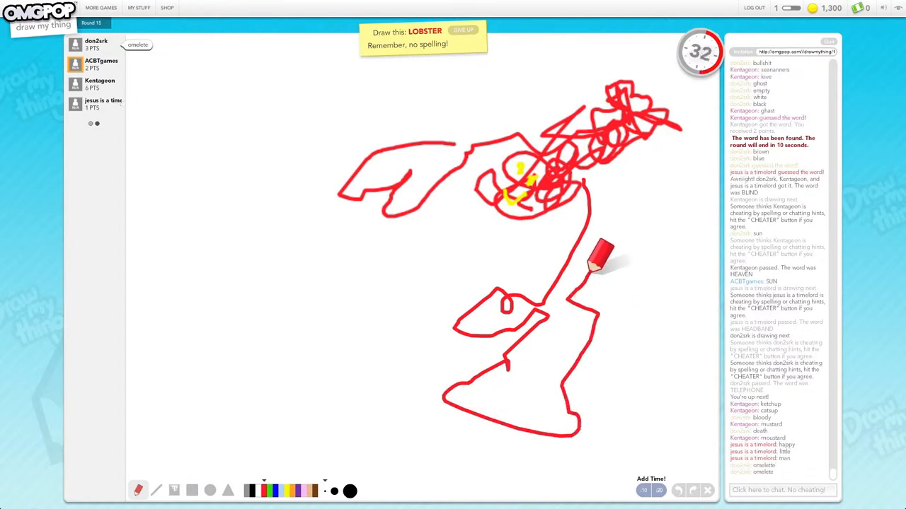